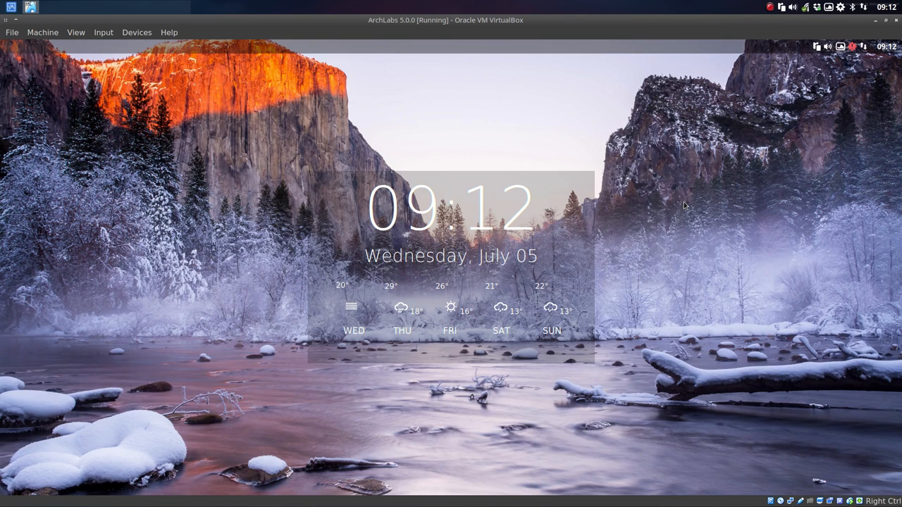
mouse_move(549, 317)
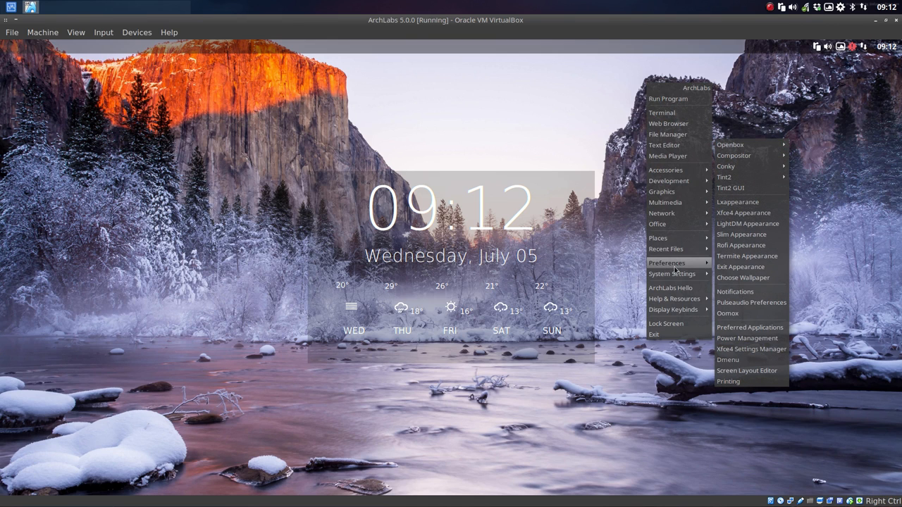
mouse_move(741, 245)
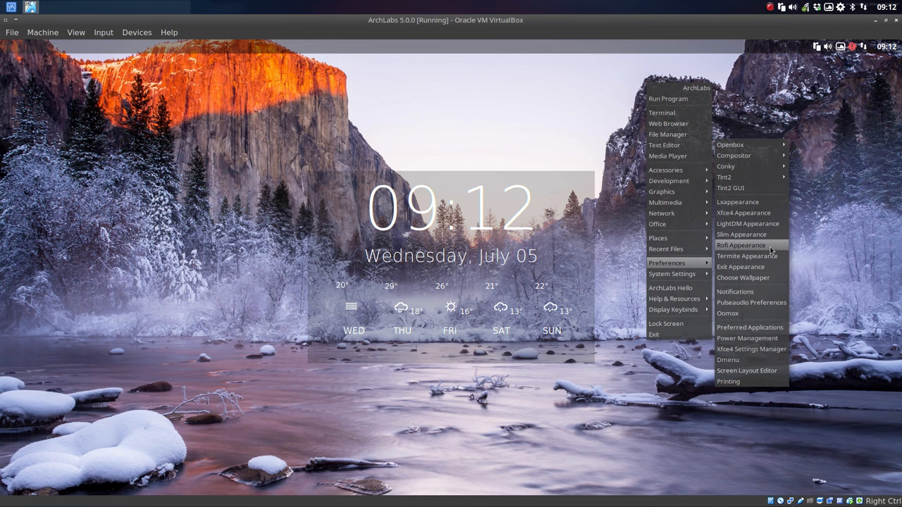
mouse_move(744, 276)
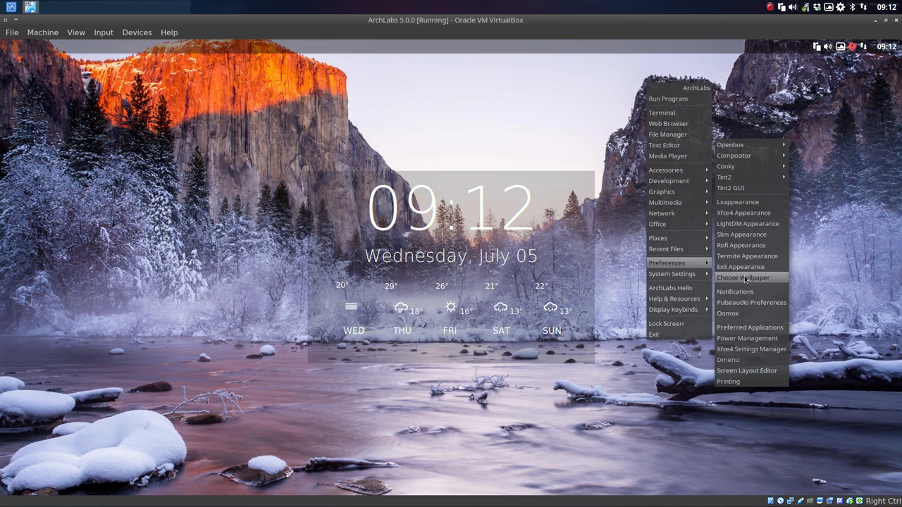
mouse_move(737, 203)
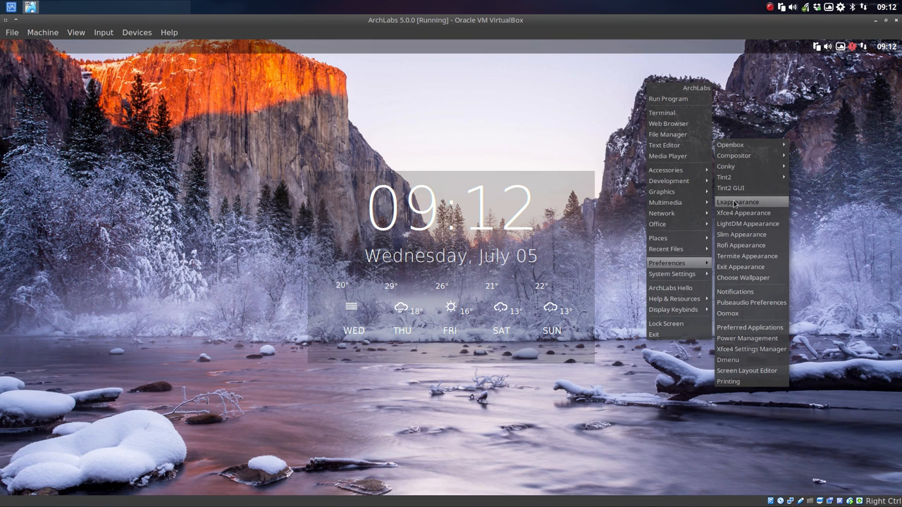
mouse_move(730, 144)
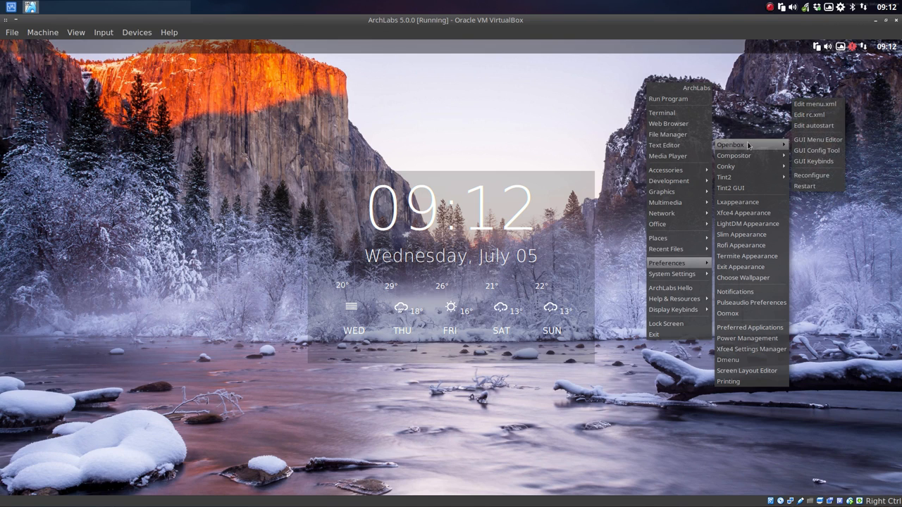
mouse_move(816, 150)
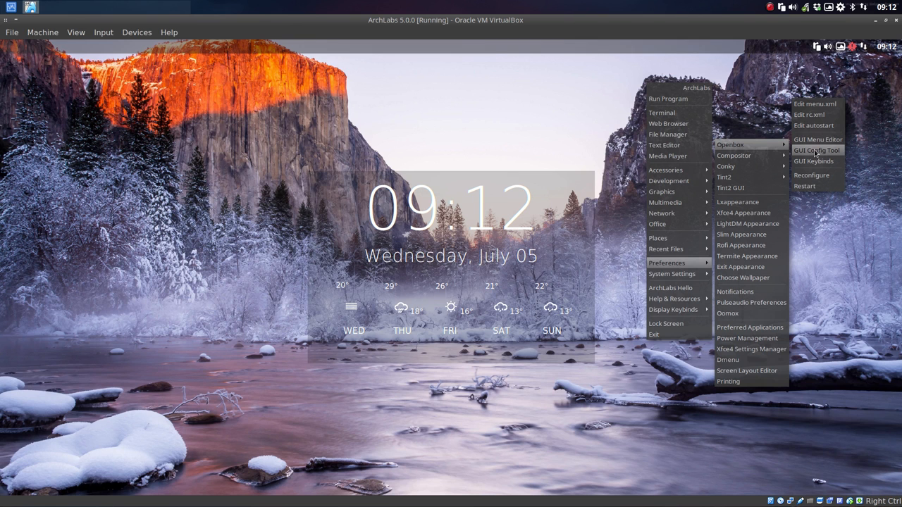
- In obconf's Appearance settings, choose a larger font size for the Menu header
click(814, 149)
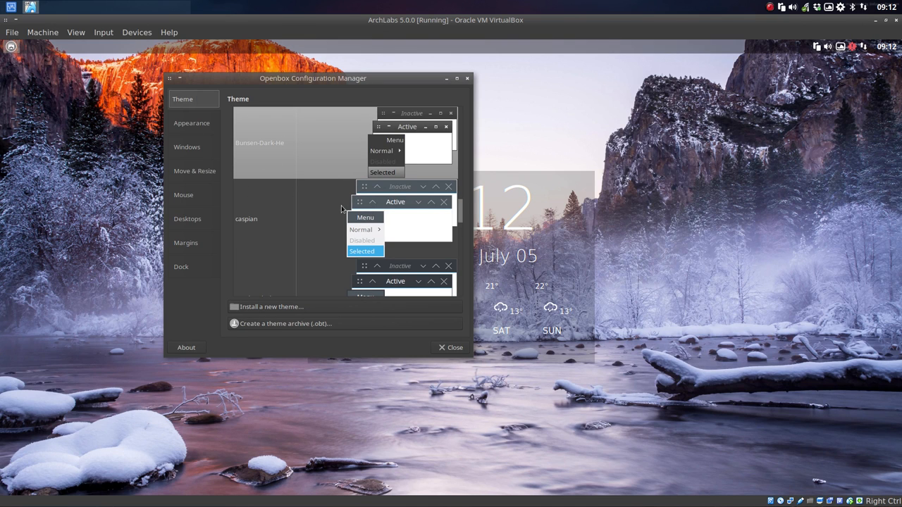
mouse_move(257, 160)
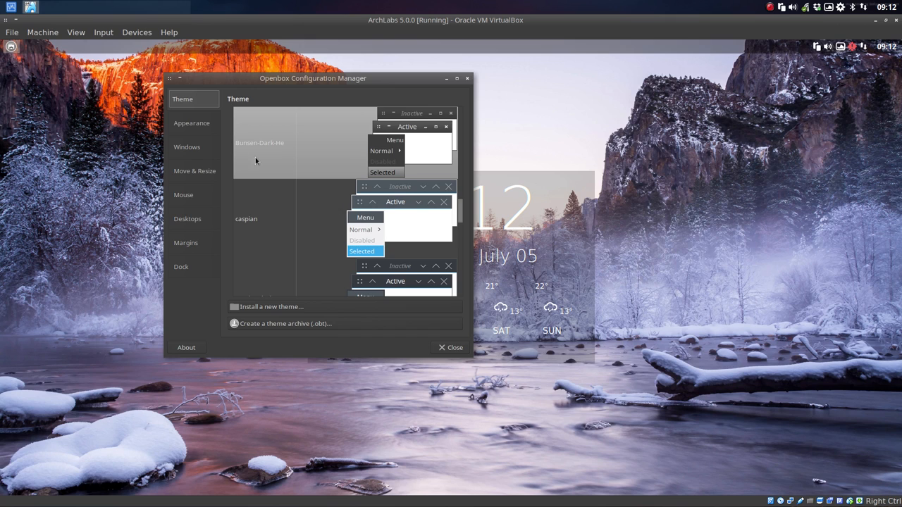
click(192, 122)
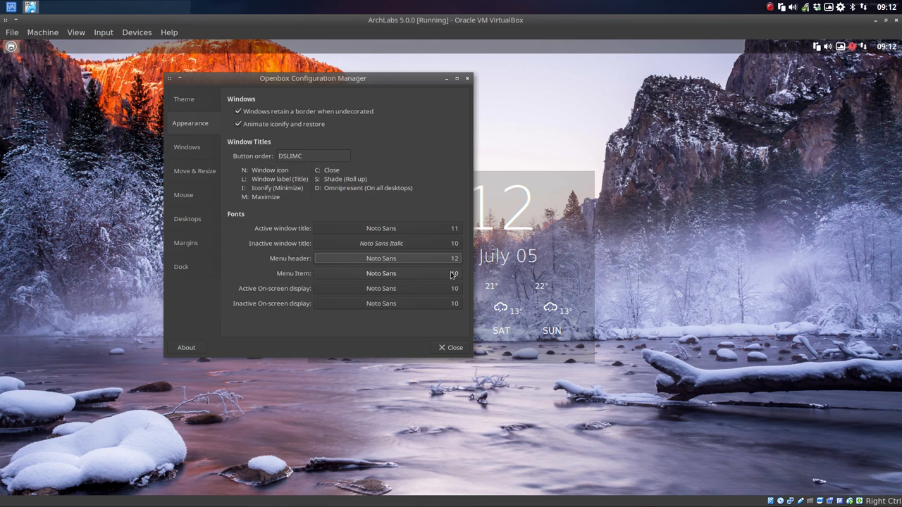
click(381, 258)
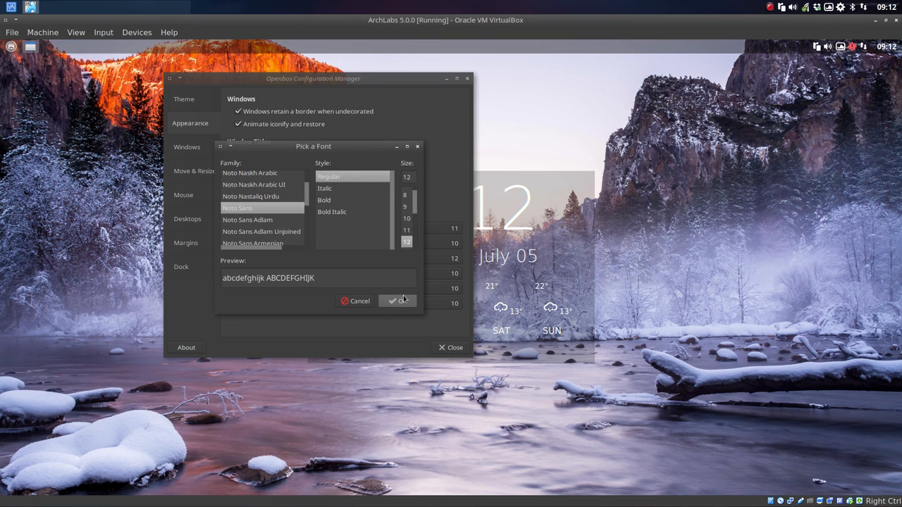
click(398, 302)
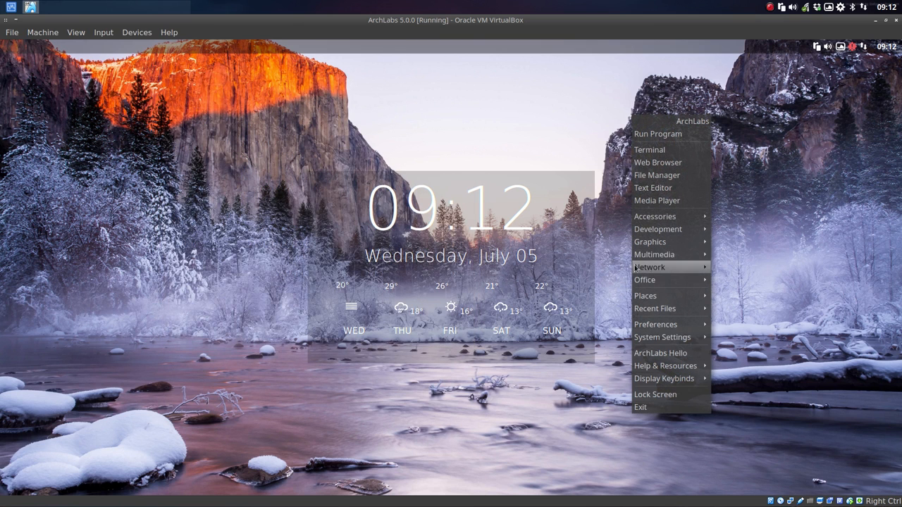
mouse_move(663, 336)
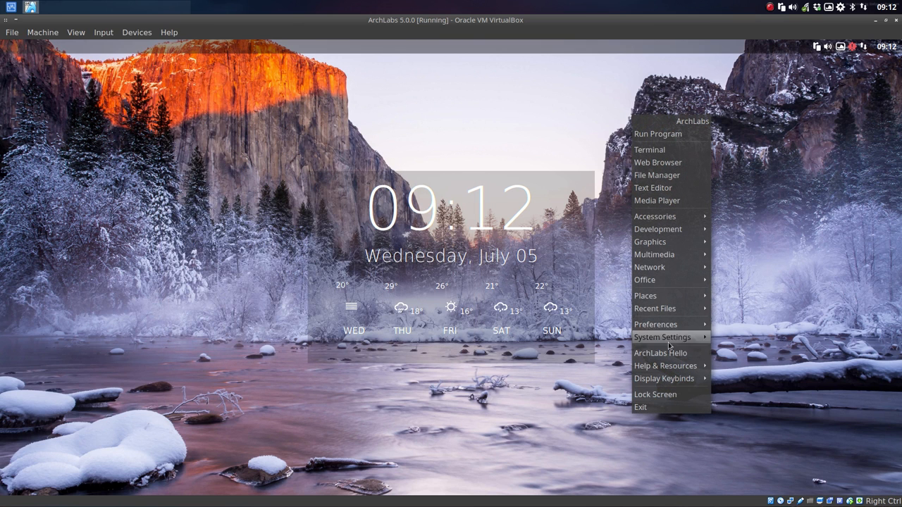
mouse_move(669, 407)
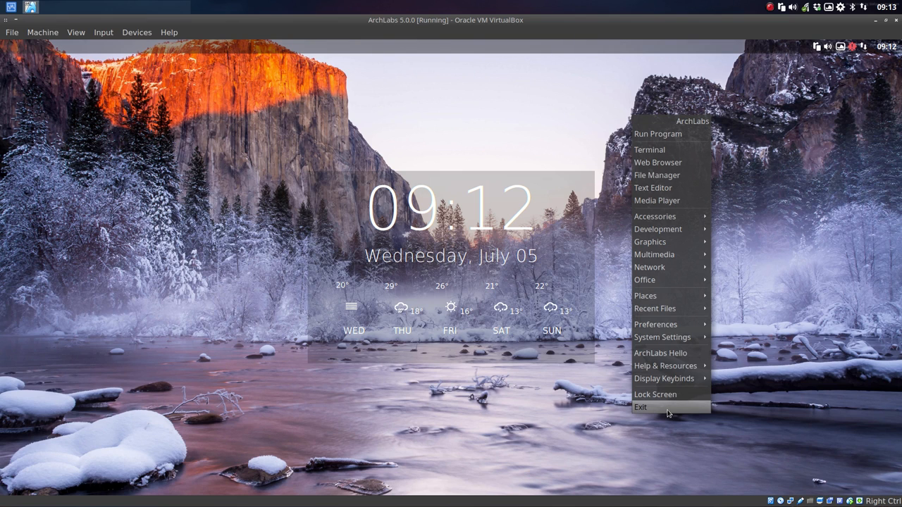
mouse_move(654, 217)
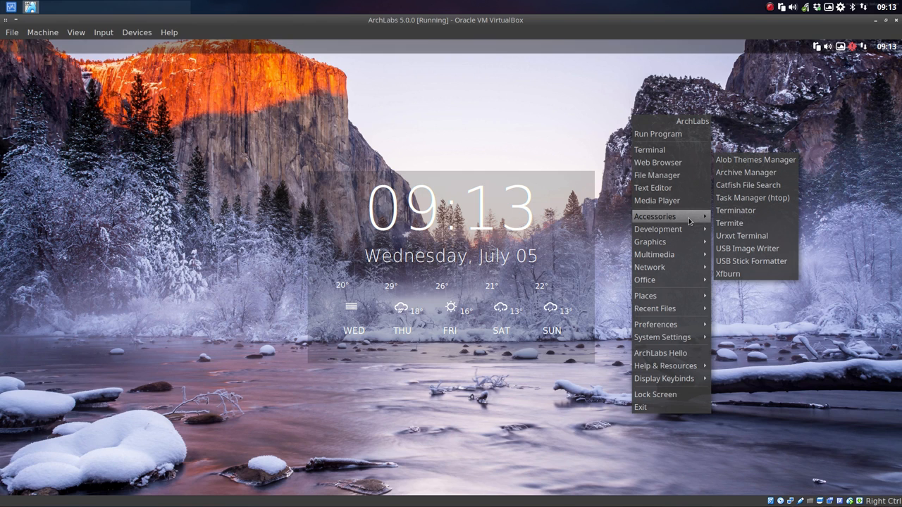